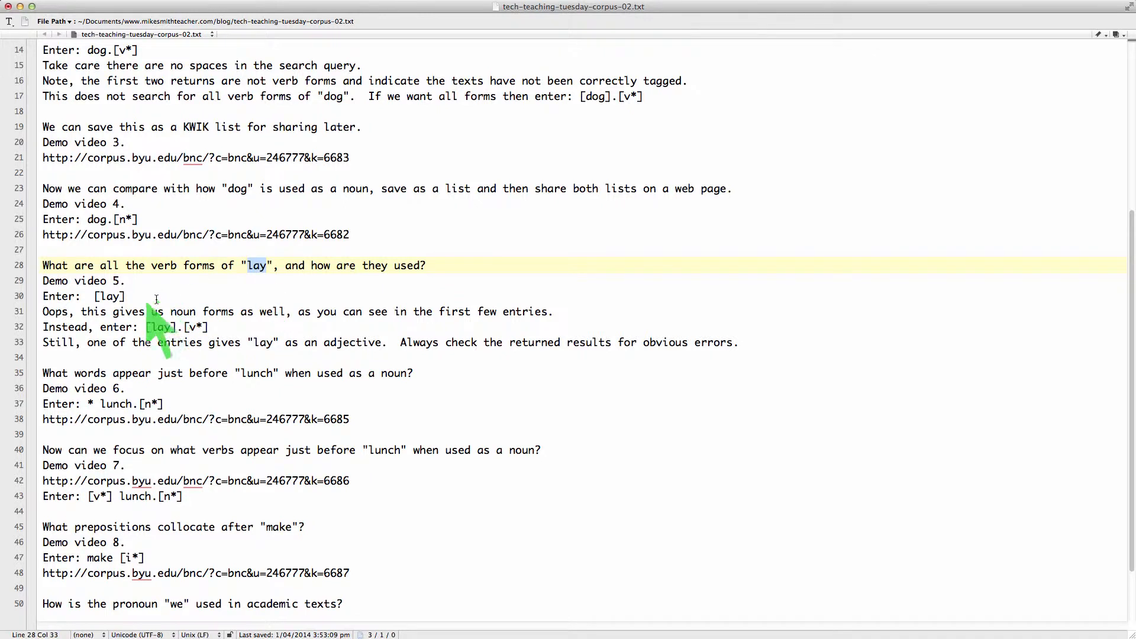
pyautogui.moveTo(130, 297)
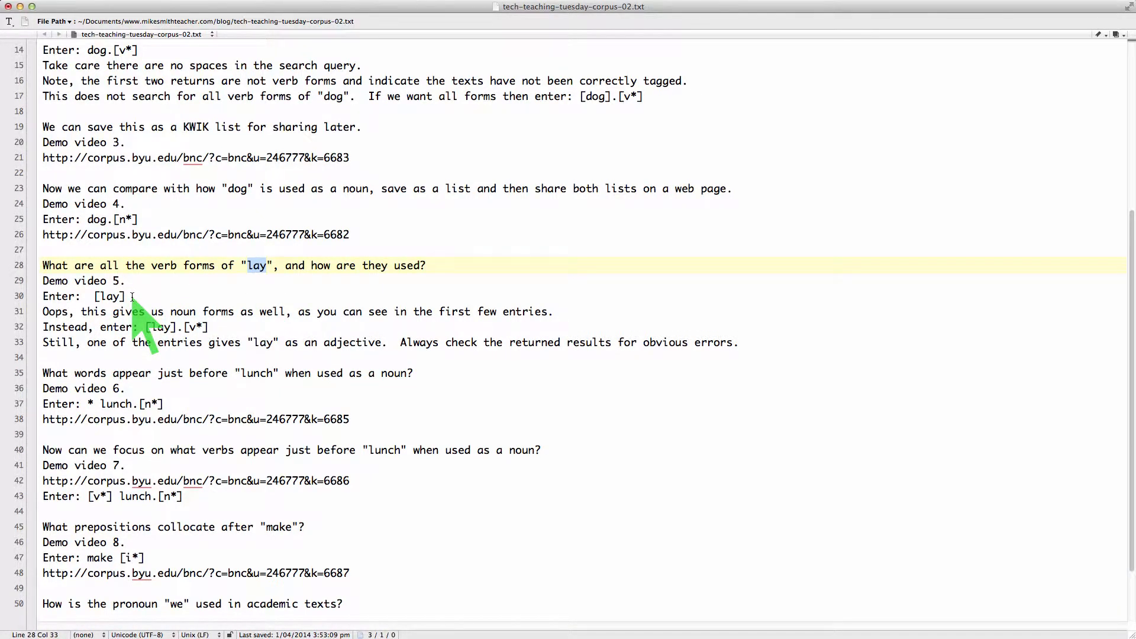
pyautogui.moveTo(210, 290)
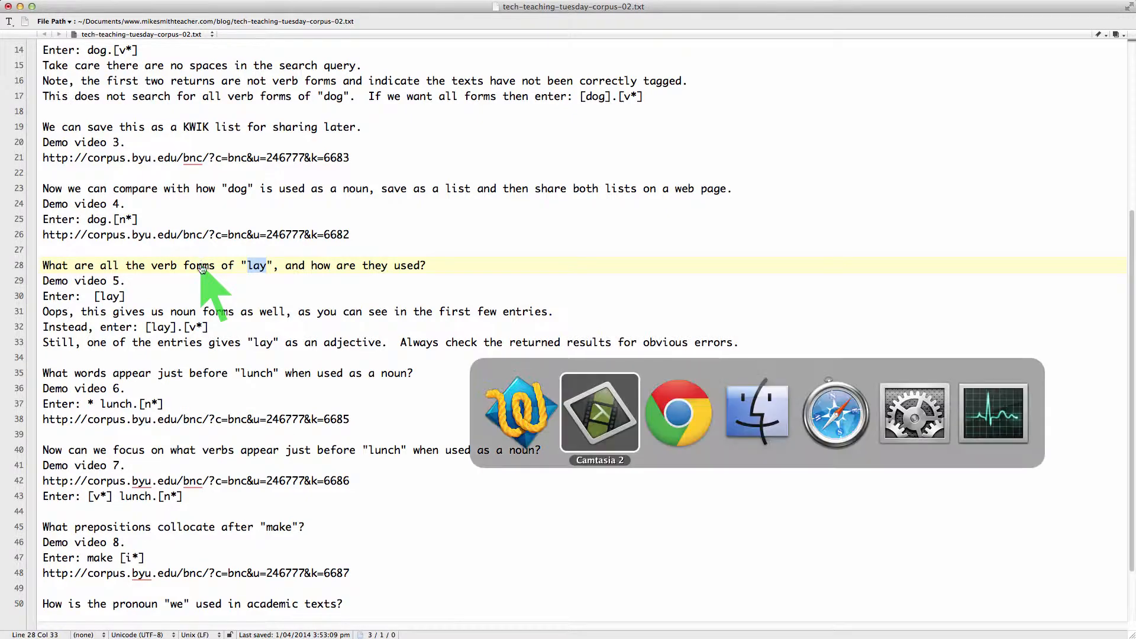
# Search BYU-BNC for [lay], listing 16,727 KWIC tokens including noun uses.
pyautogui.click(678, 412)
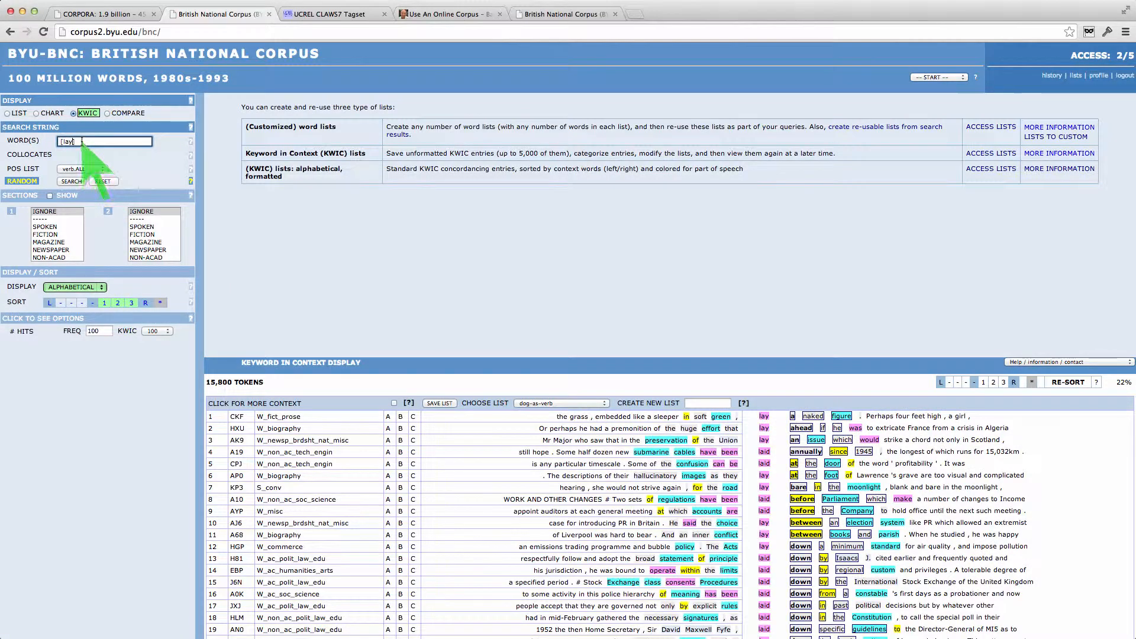
pyautogui.click(71, 181)
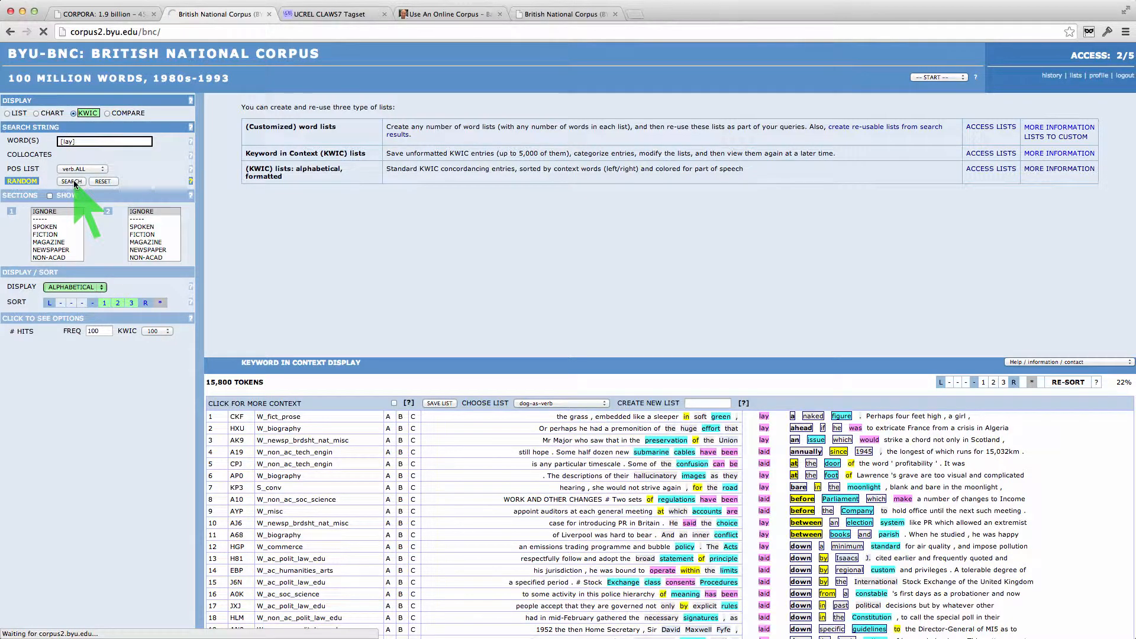
pyautogui.click(71, 181)
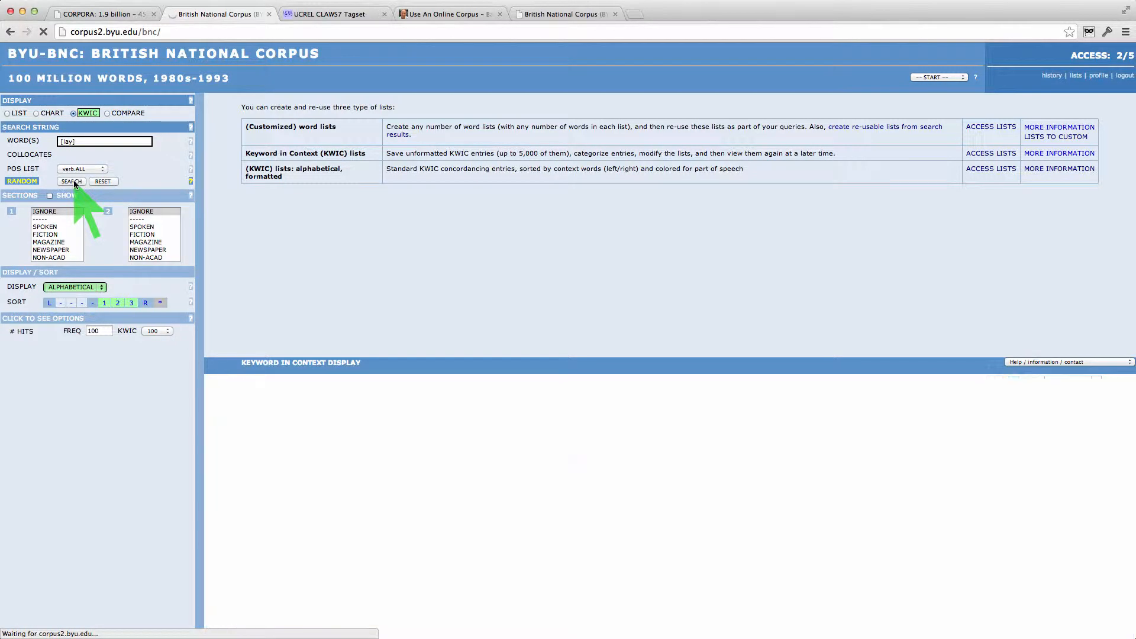
pyautogui.click(71, 181)
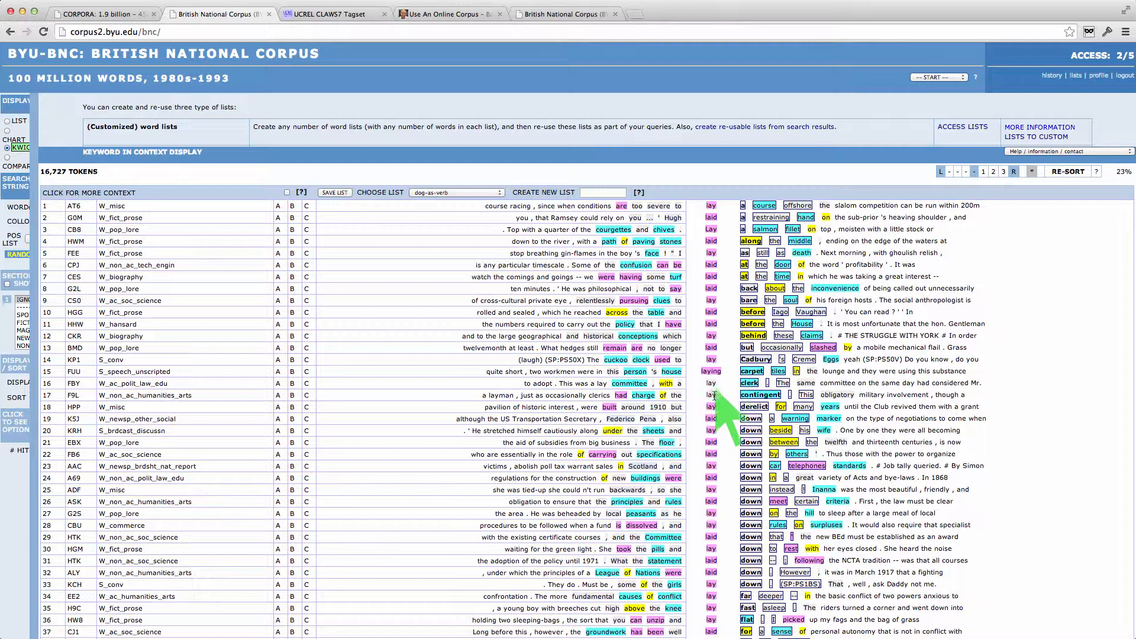
pyautogui.moveTo(731, 427)
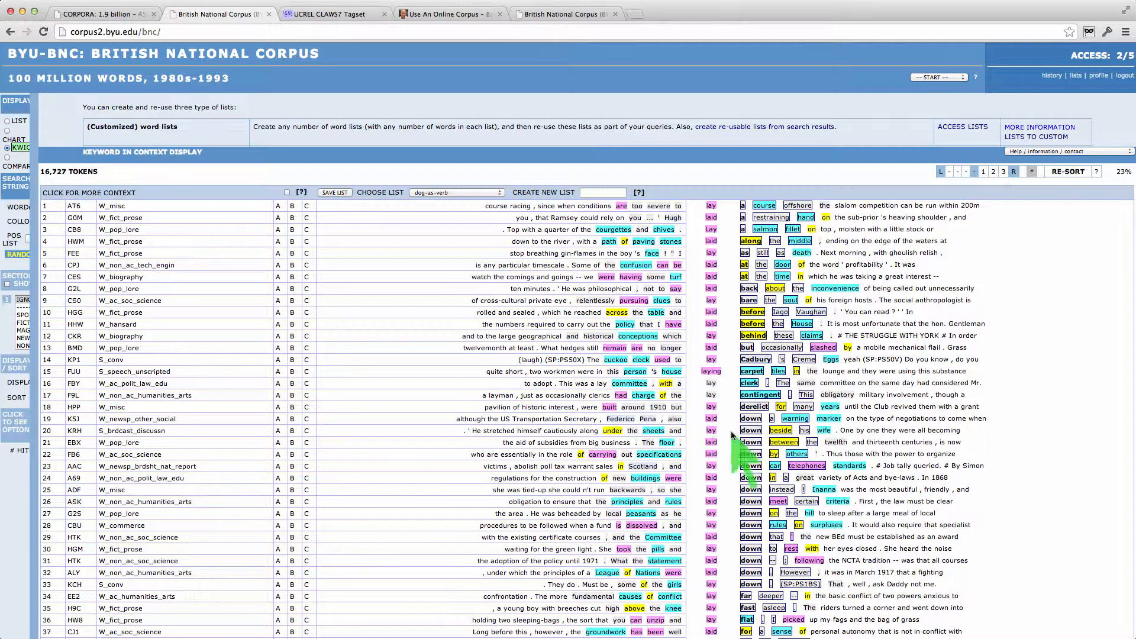
pyautogui.scroll(-3)
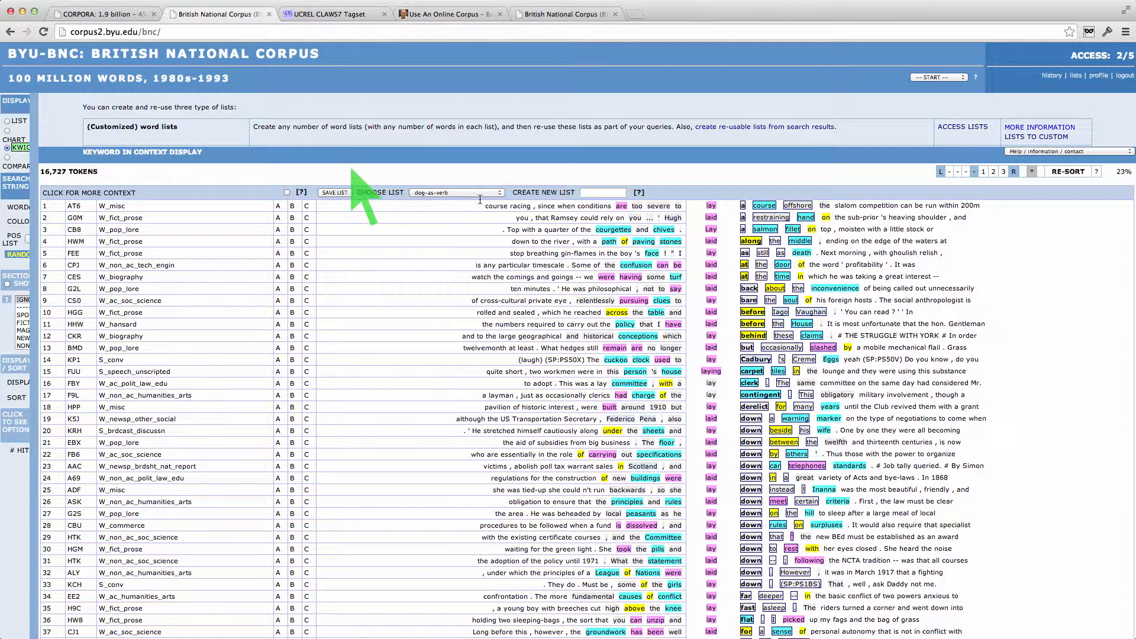
# Refine the query to [lay].[v*] for 15,800 verb-only tokens, then return to TextWrangler.
pyautogui.click(22, 127)
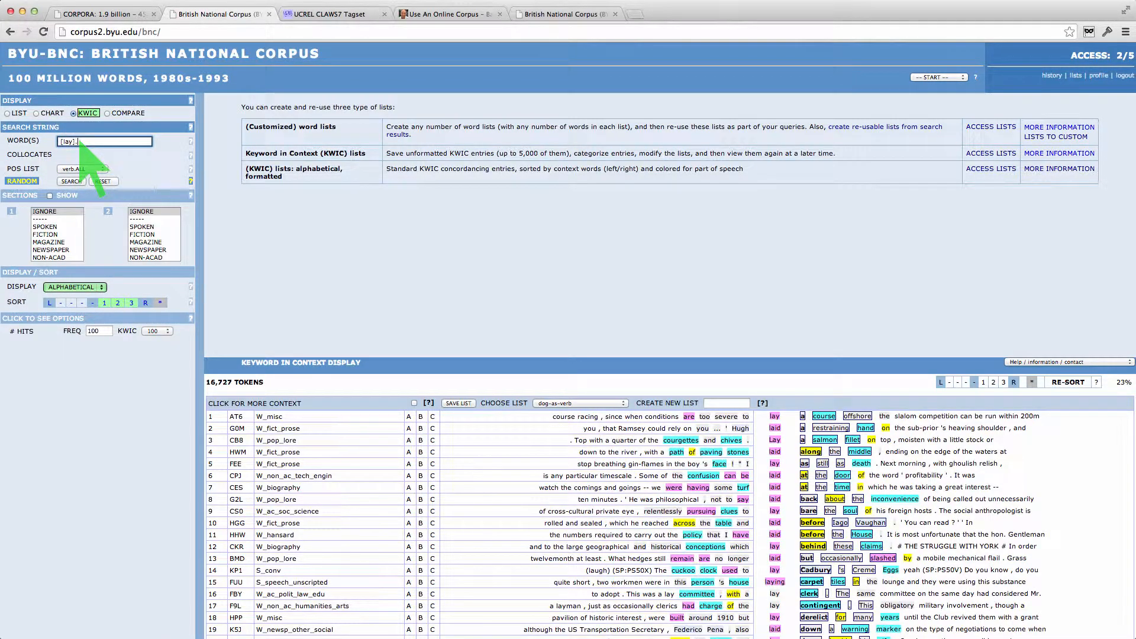
pyautogui.write('[]')
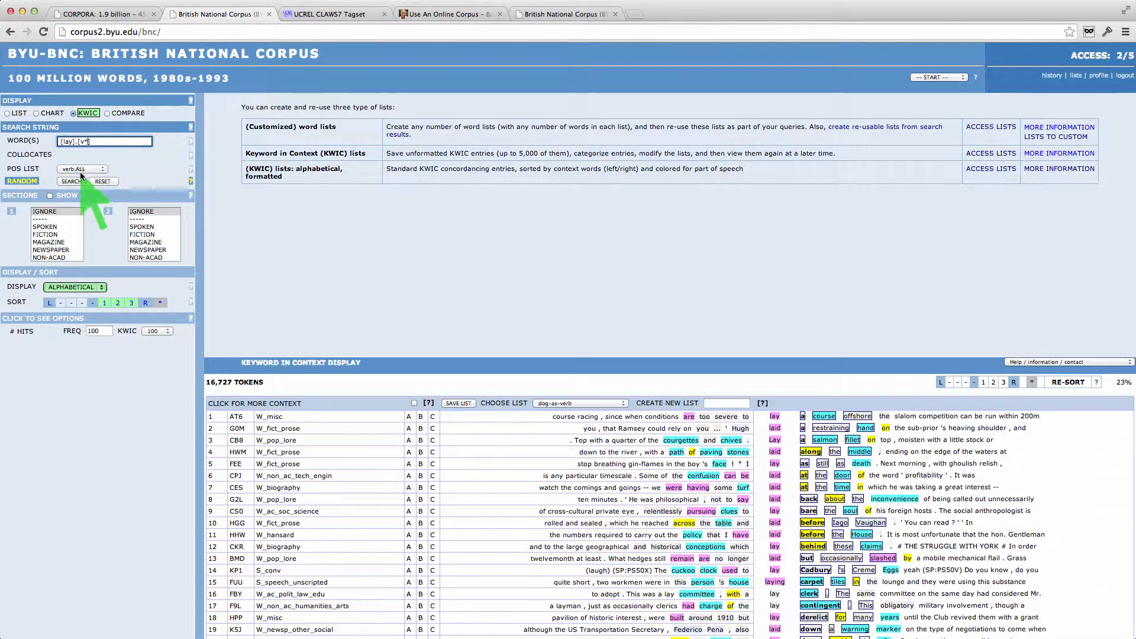
pyautogui.click(70, 181)
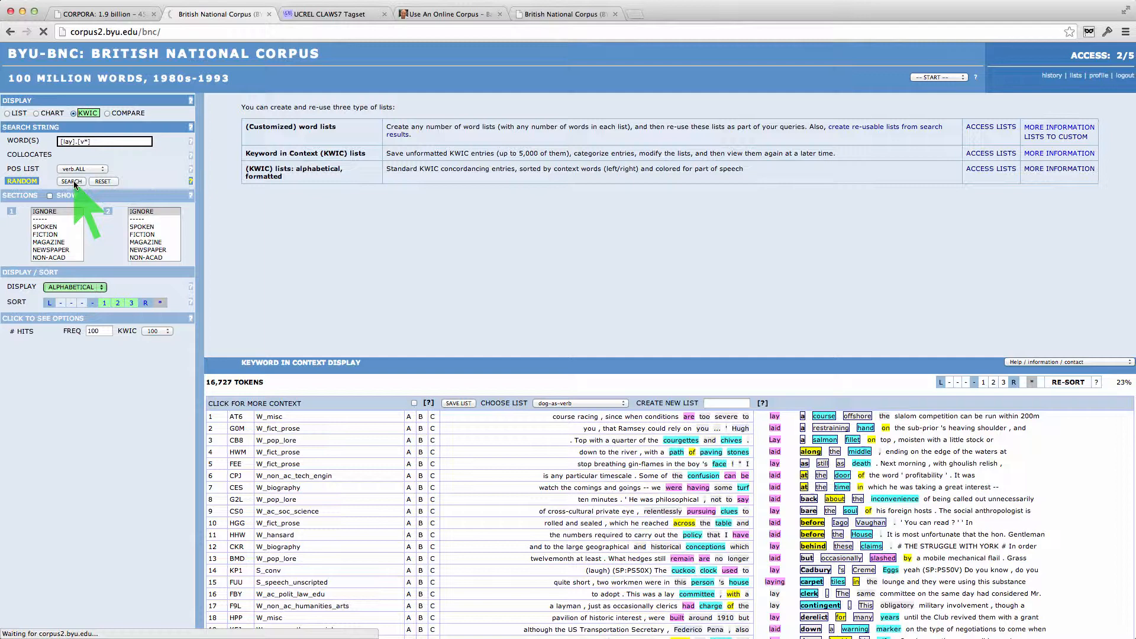
pyautogui.click(71, 180)
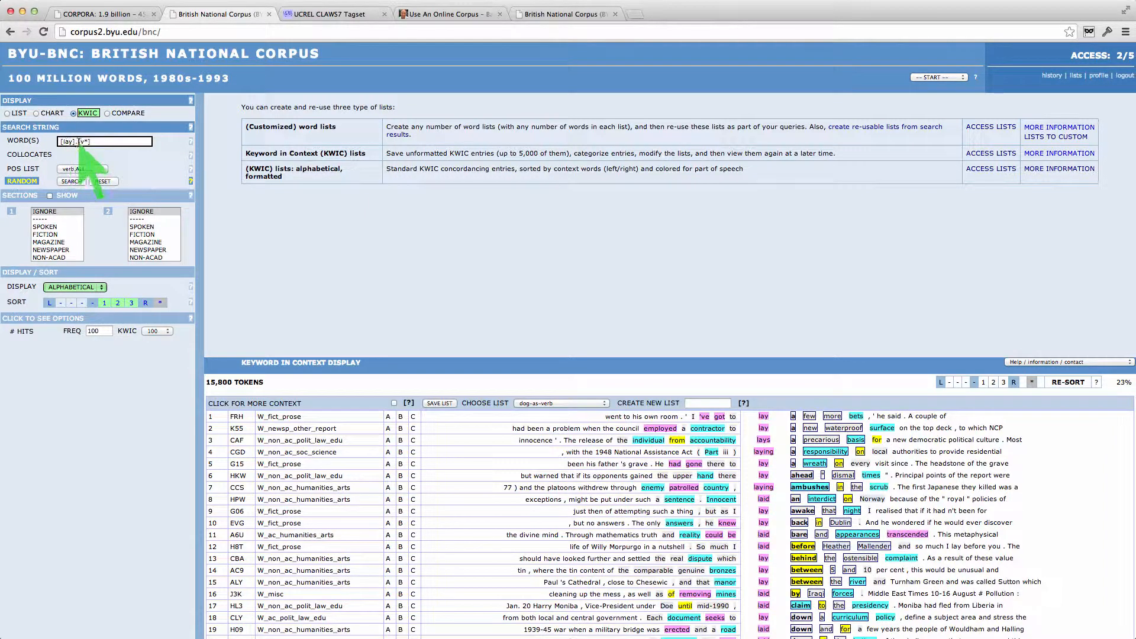
pyautogui.moveTo(567, 413)
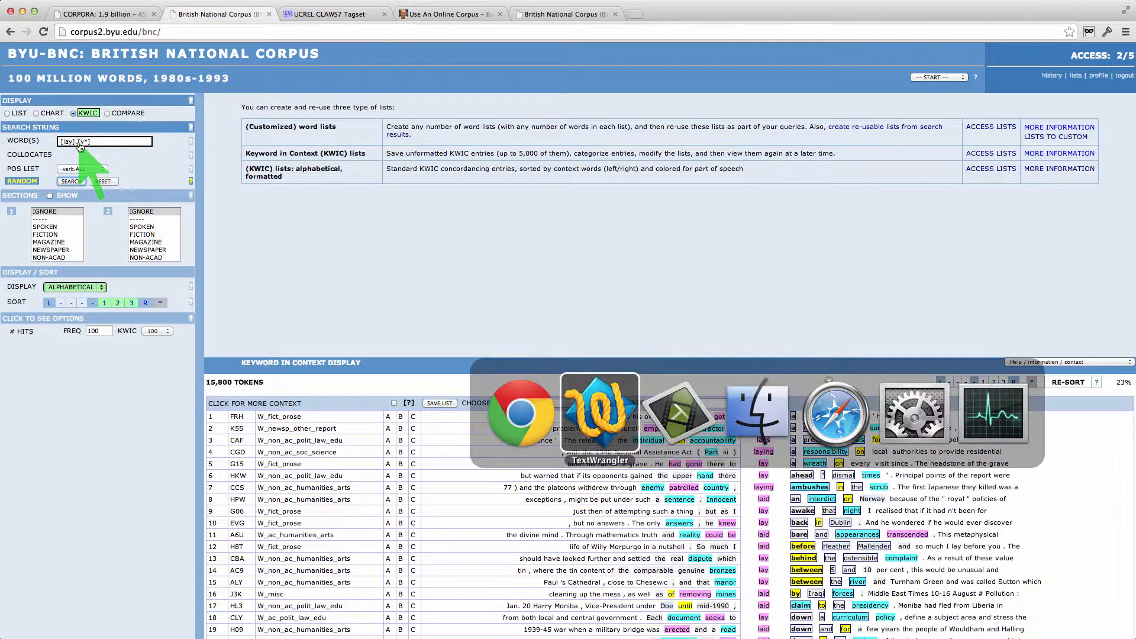
pyautogui.click(599, 412)
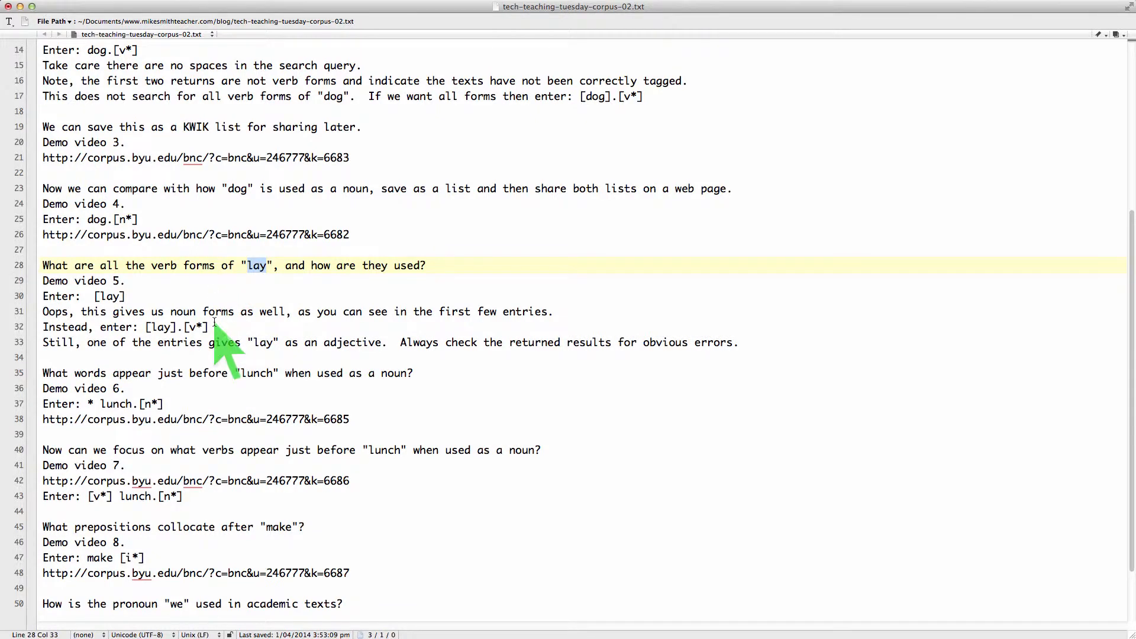